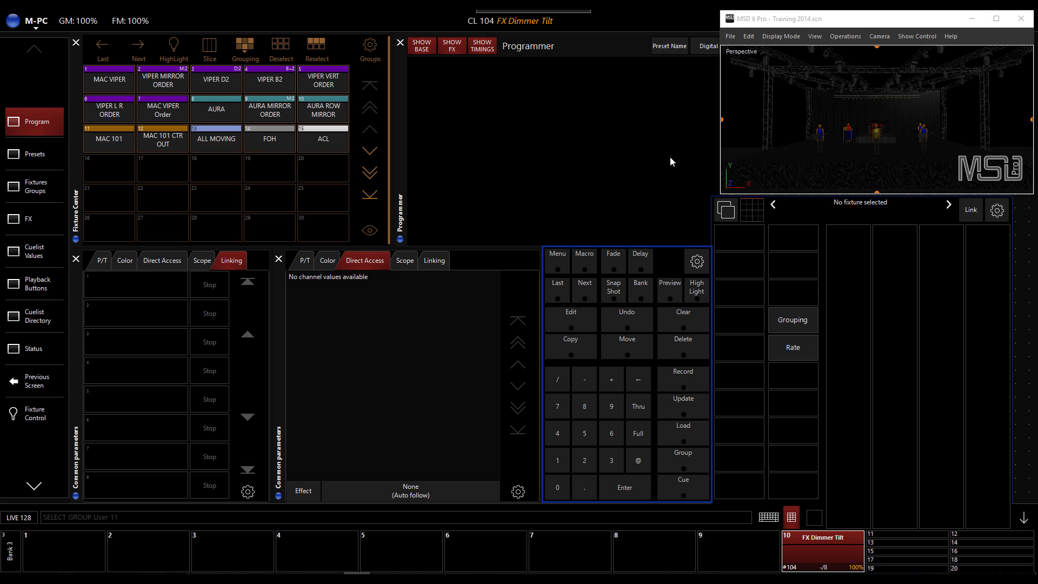
mouse_move(434, 165)
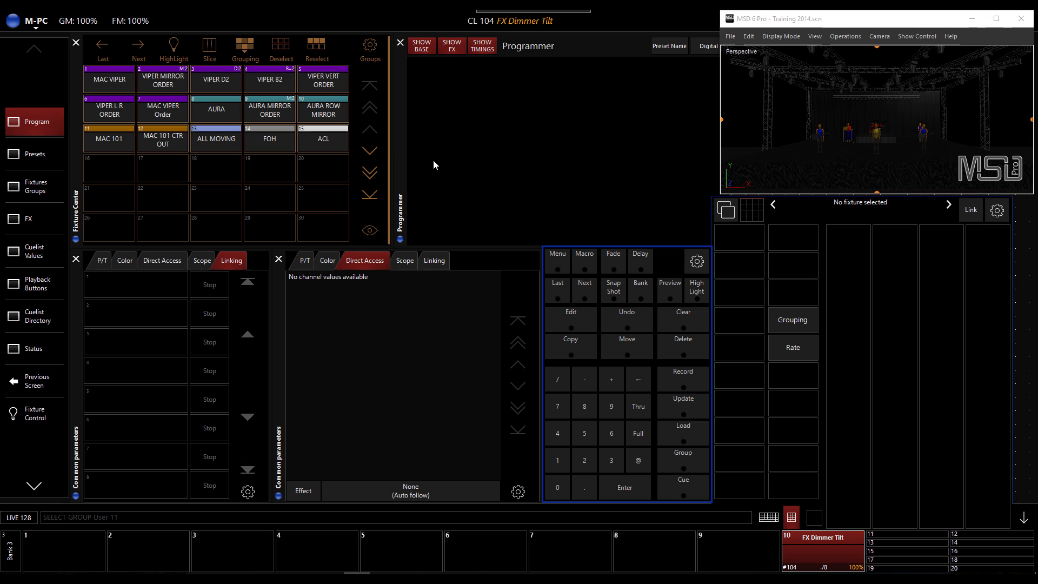
mouse_move(222, 387)
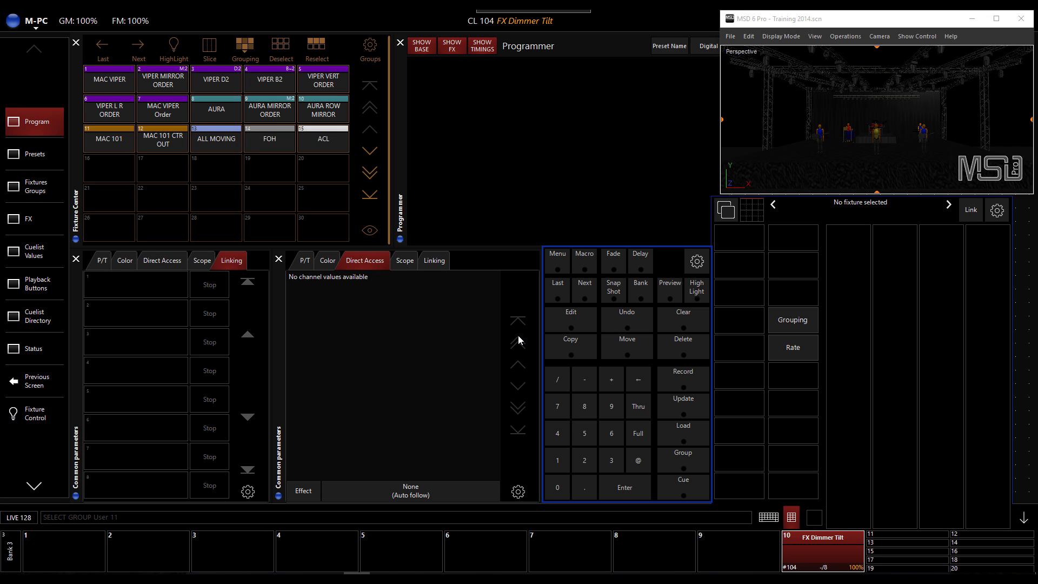
mouse_move(667, 326)
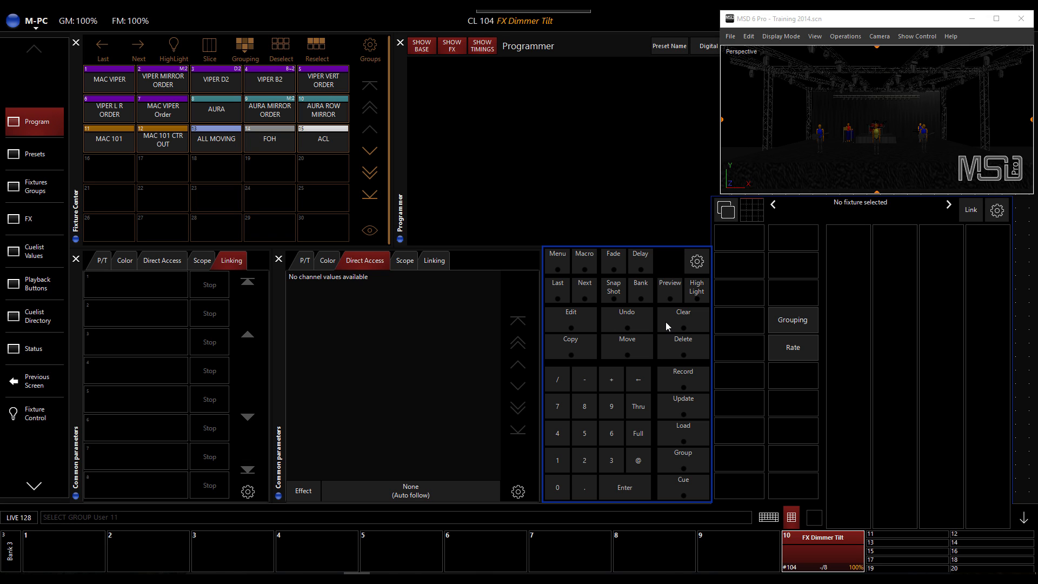
mouse_move(954, 506)
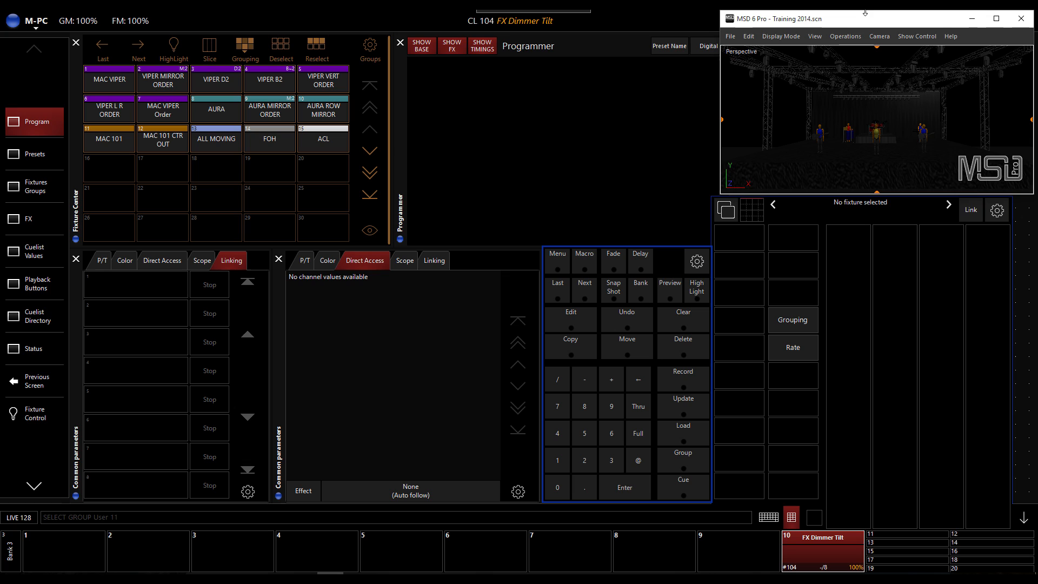
mouse_move(867, 23)
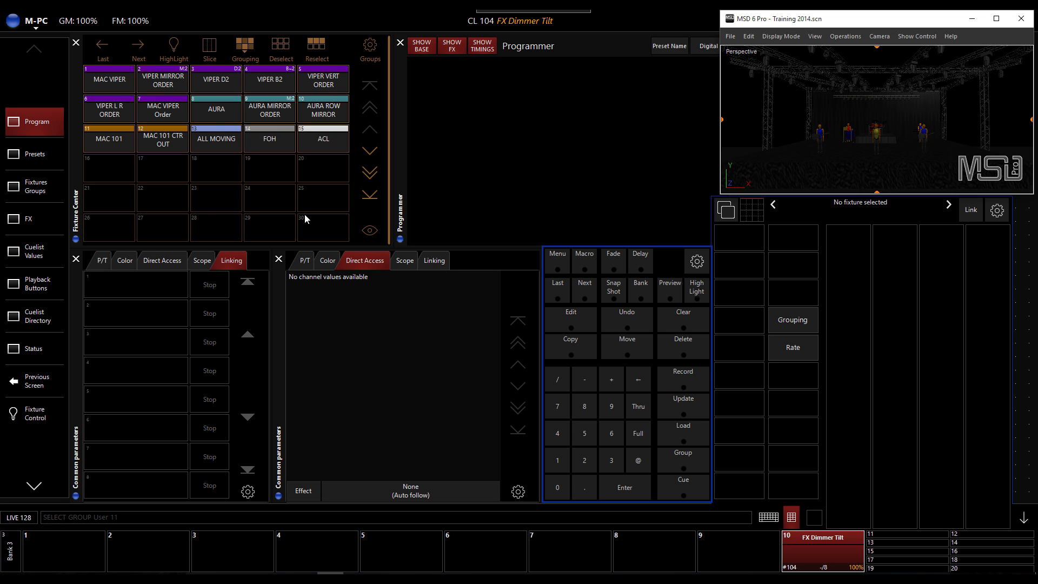
- Select all 16 MAC 101 fixtures via the MAC 101 fixture group
click(108, 139)
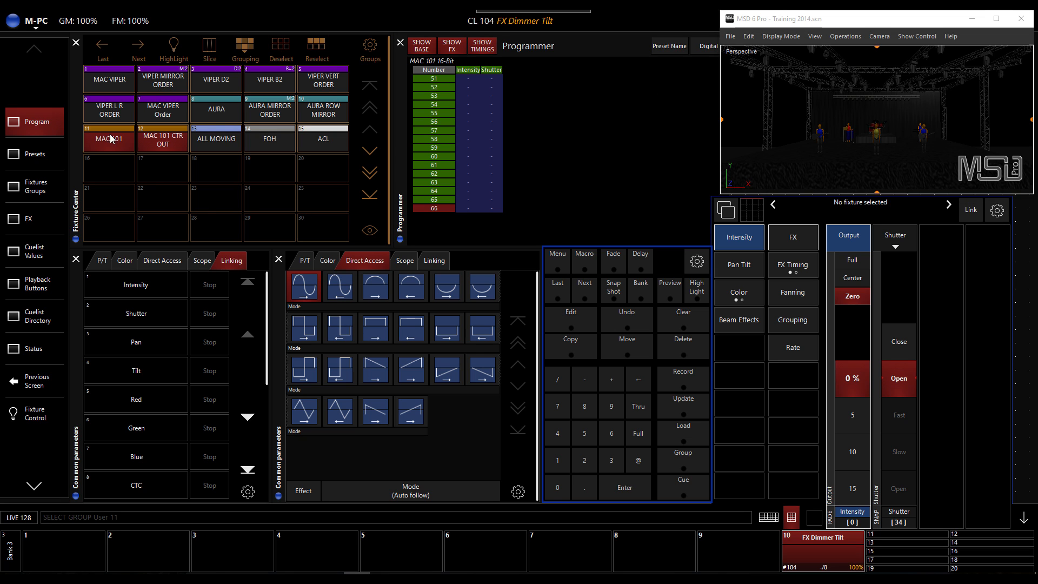
click(109, 139)
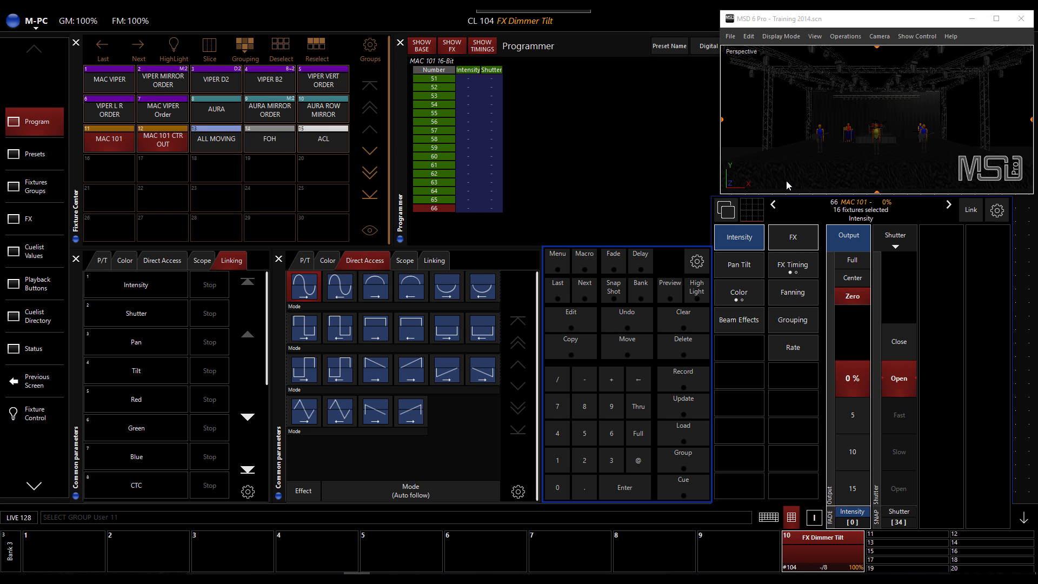
mouse_move(840, 103)
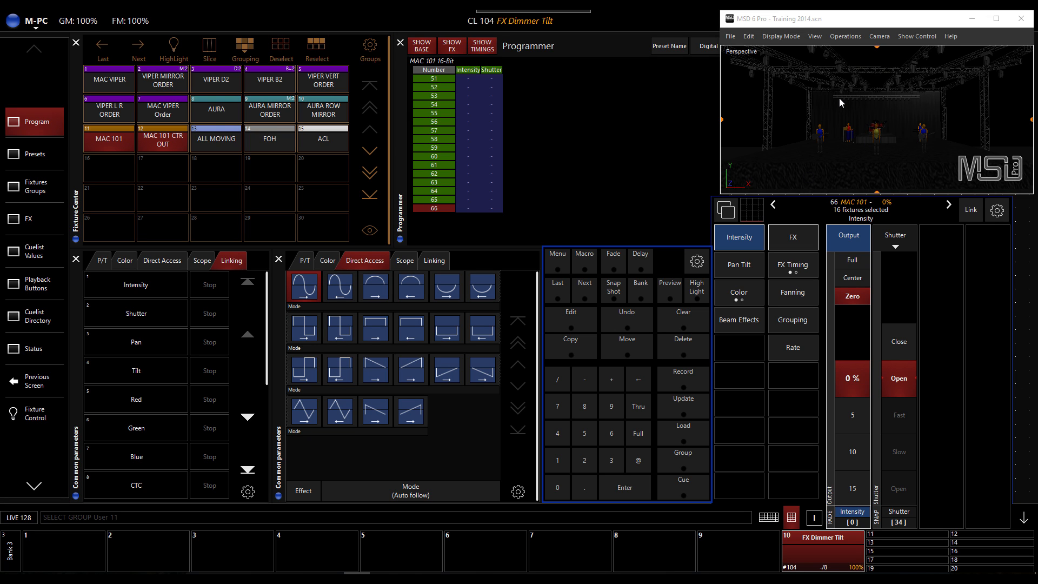
mouse_move(942, 97)
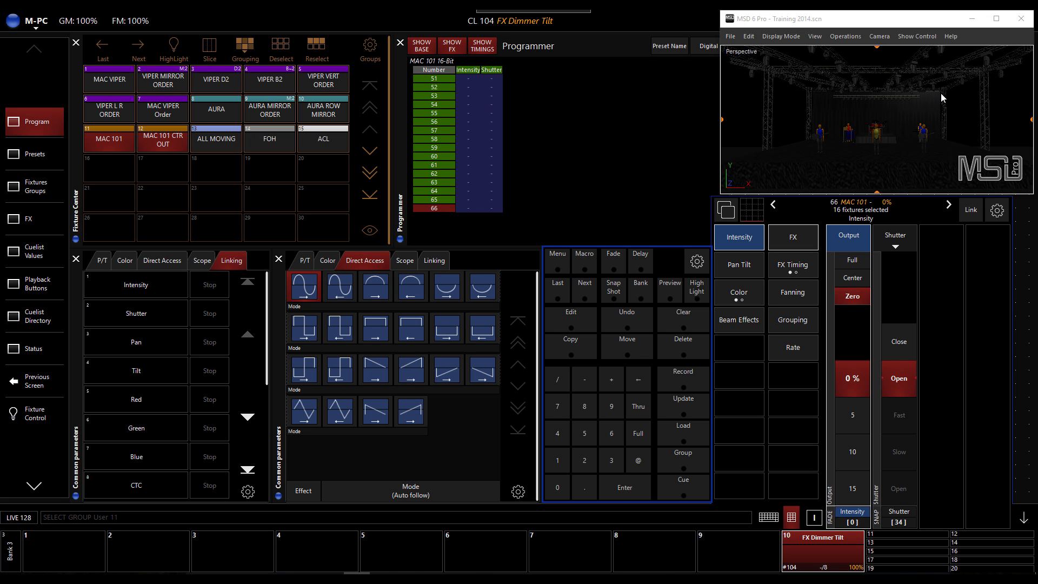
mouse_move(898, 102)
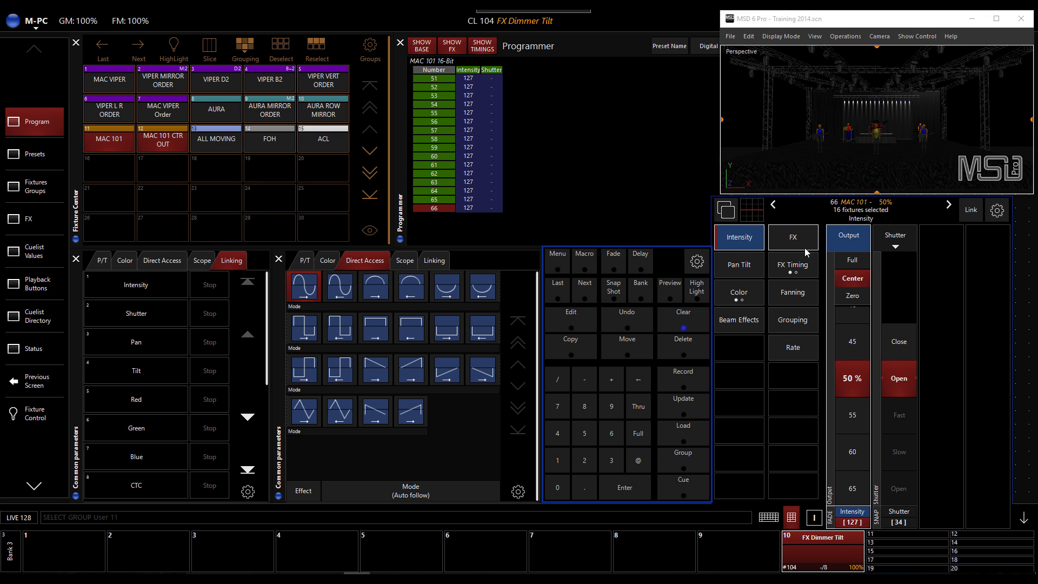
- Add an intensity effect with Swing set to Maximum and Speed at 40%
click(792, 237)
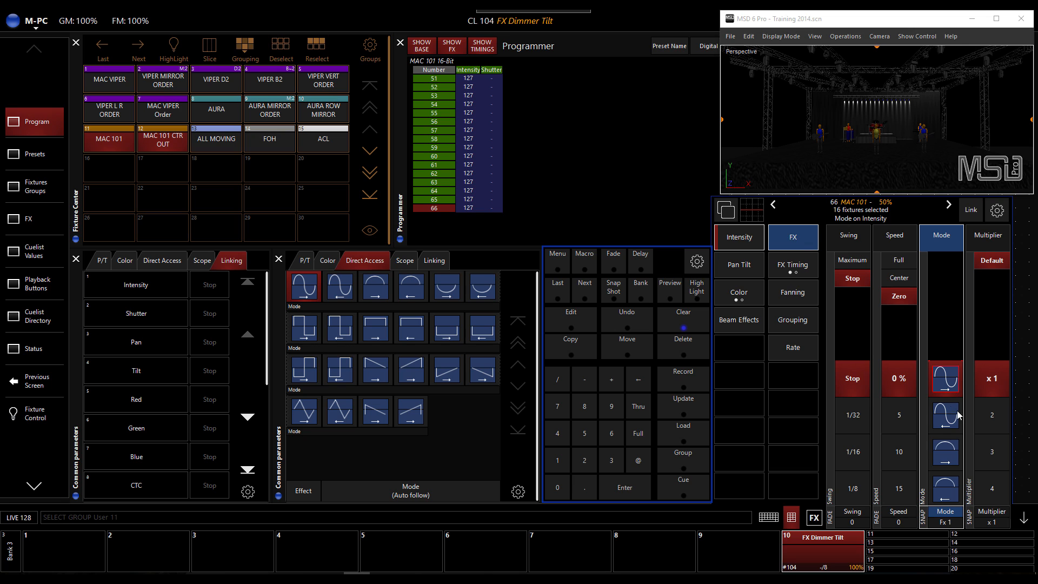
click(849, 235)
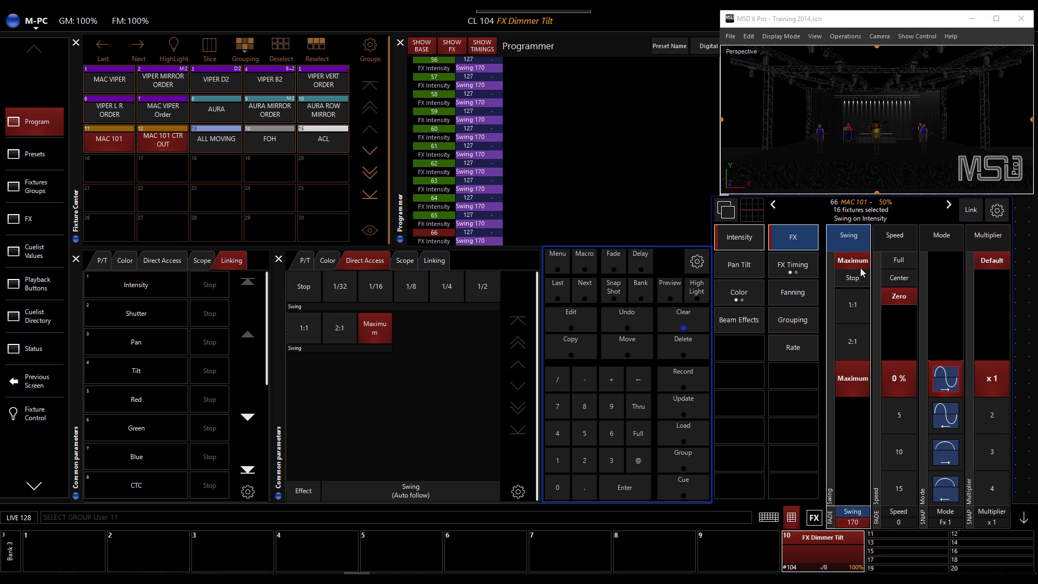
mouse_move(910, 447)
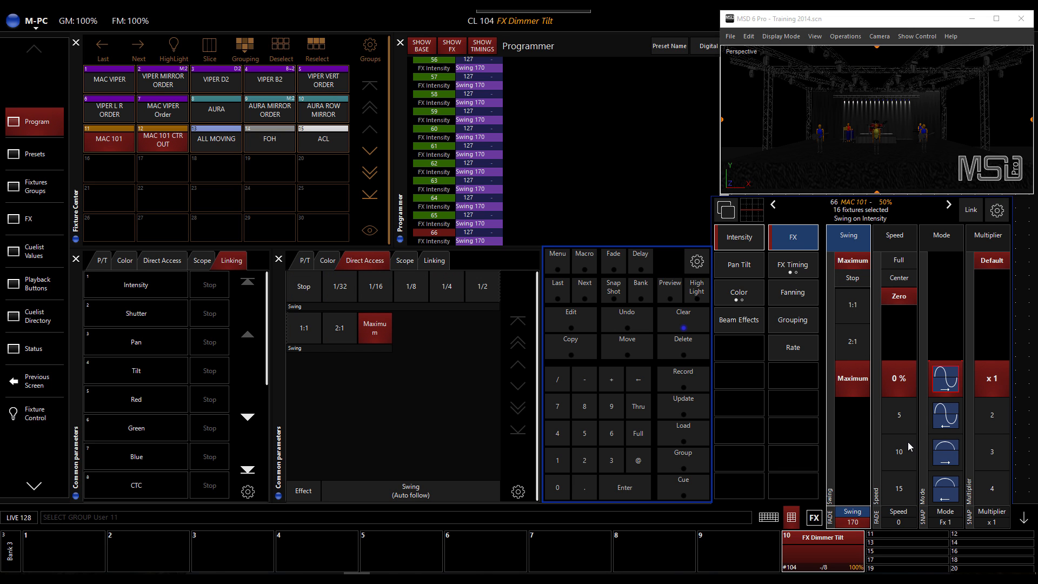
click(894, 237)
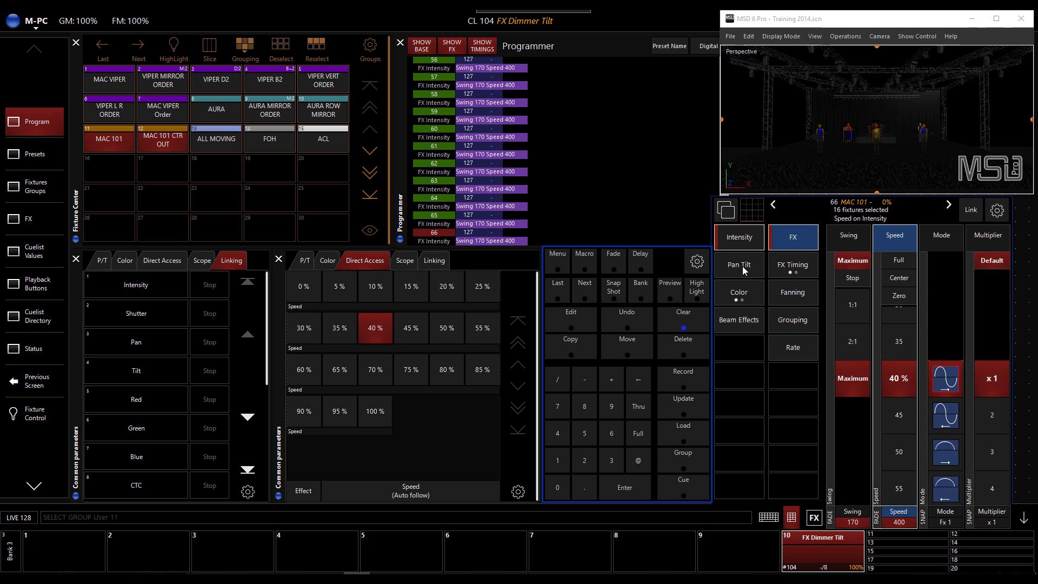
- Set the Pan Tilt effect to the circle figure, tilt swing 1/2, speed 40%
click(738, 265)
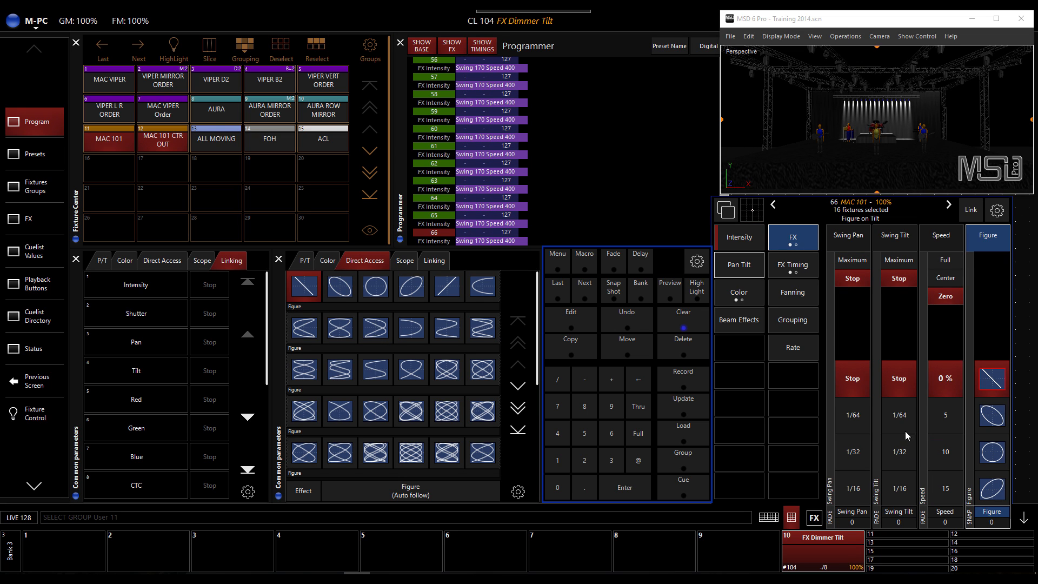
click(894, 236)
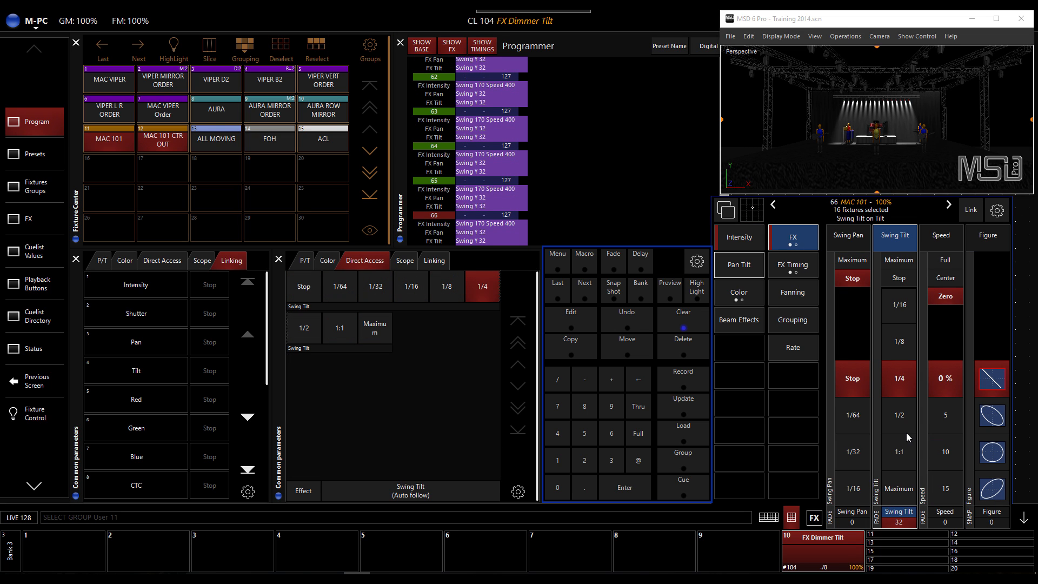
click(303, 327)
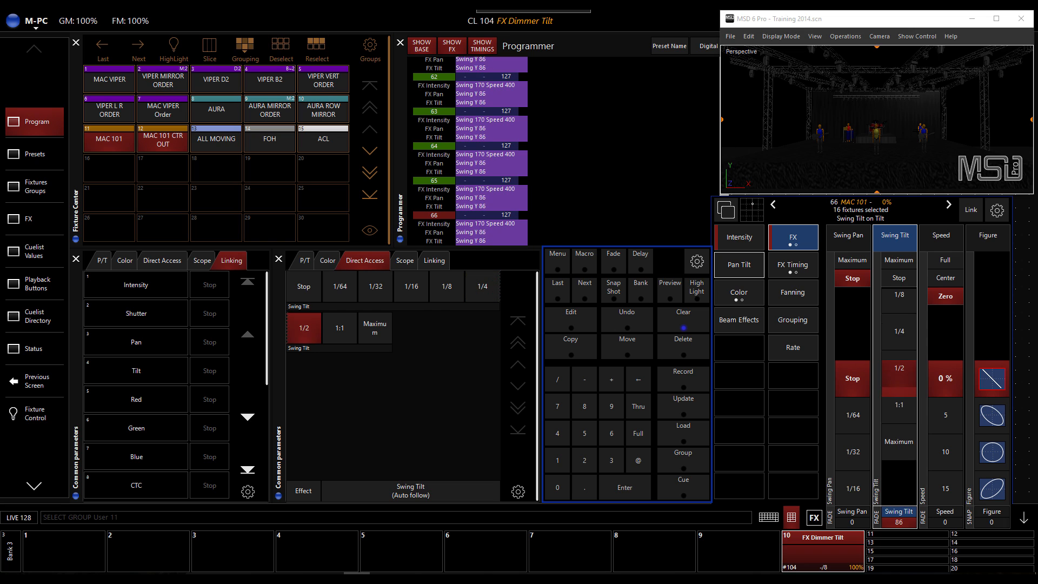
click(482, 287)
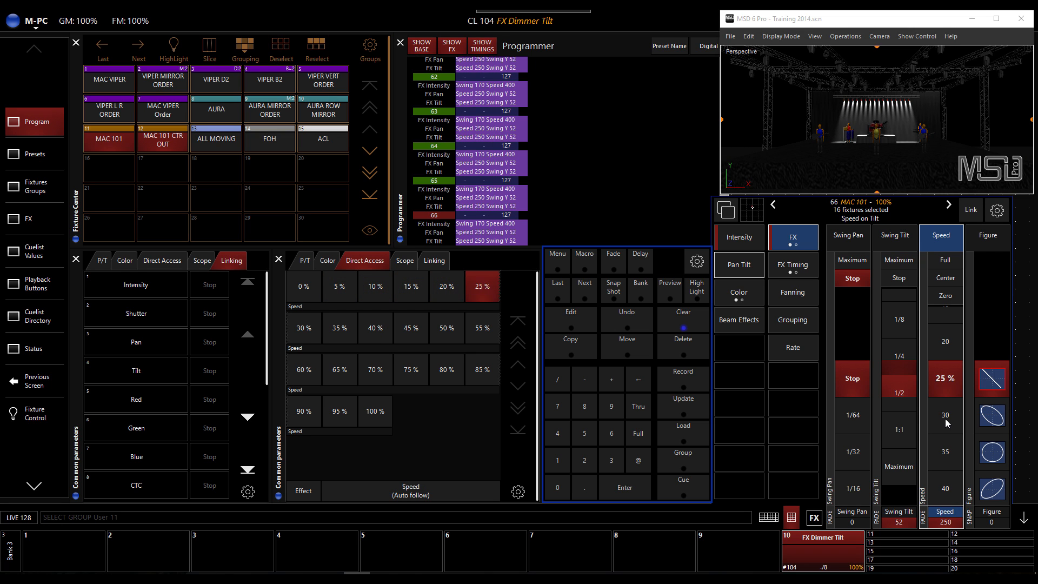
click(374, 328)
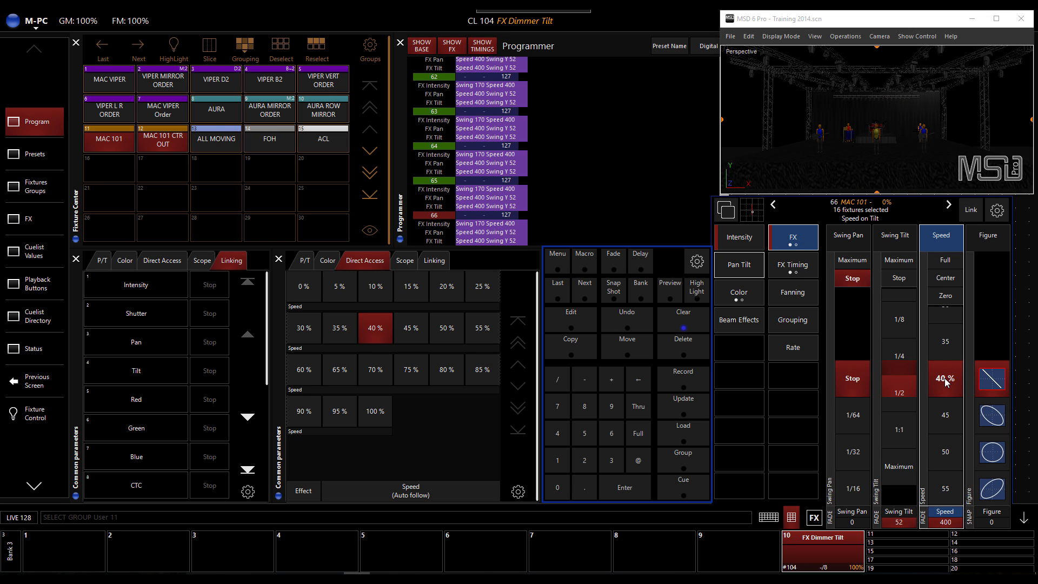
click(990, 236)
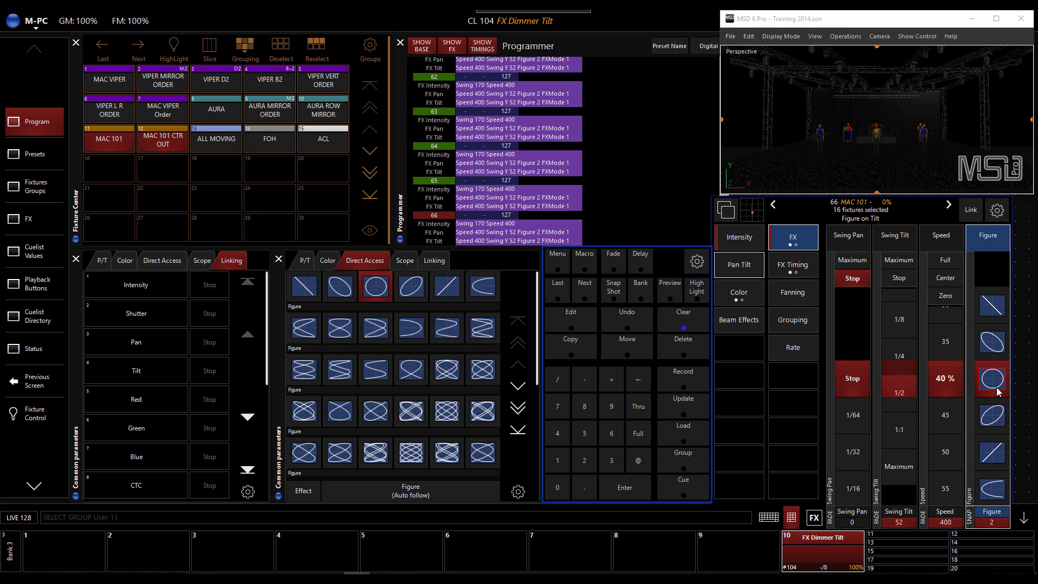
click(739, 265)
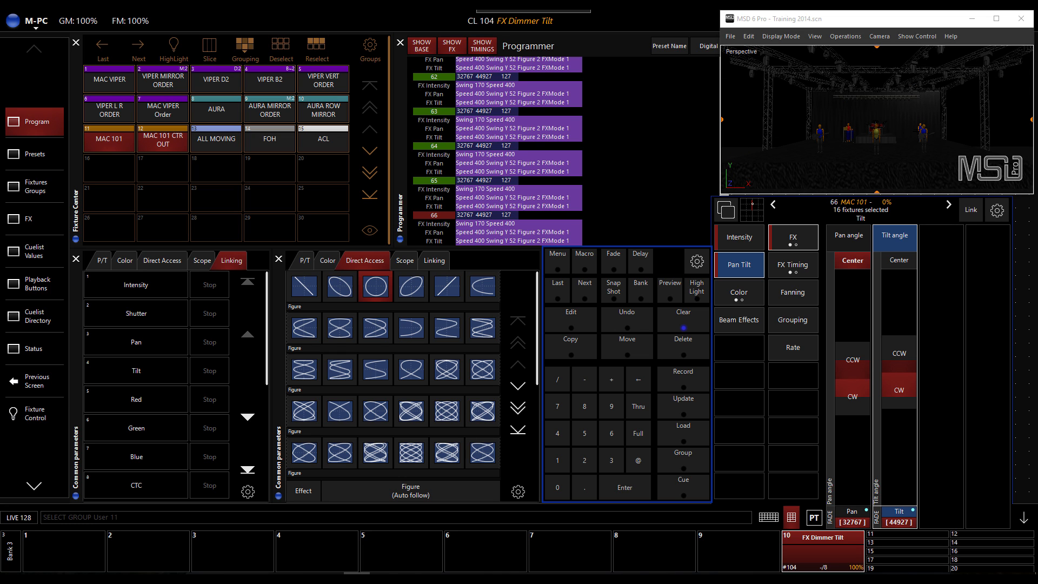
- Set Wave per X and Step per X to 1 in FX Timing
click(791, 237)
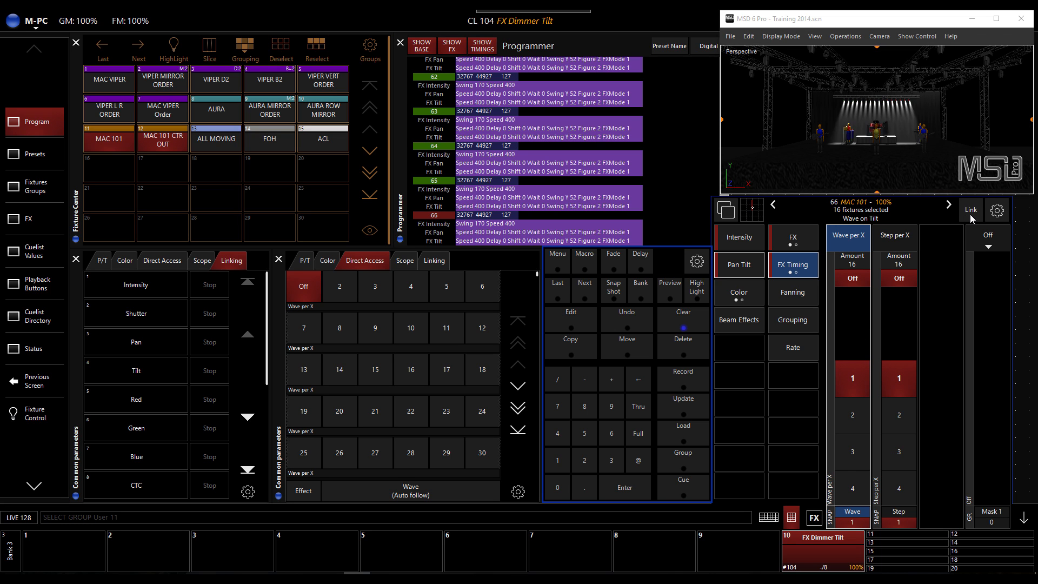
- Link the Intensity and Tilt effects, with tilt swing 1/4 and speed 45%
click(970, 210)
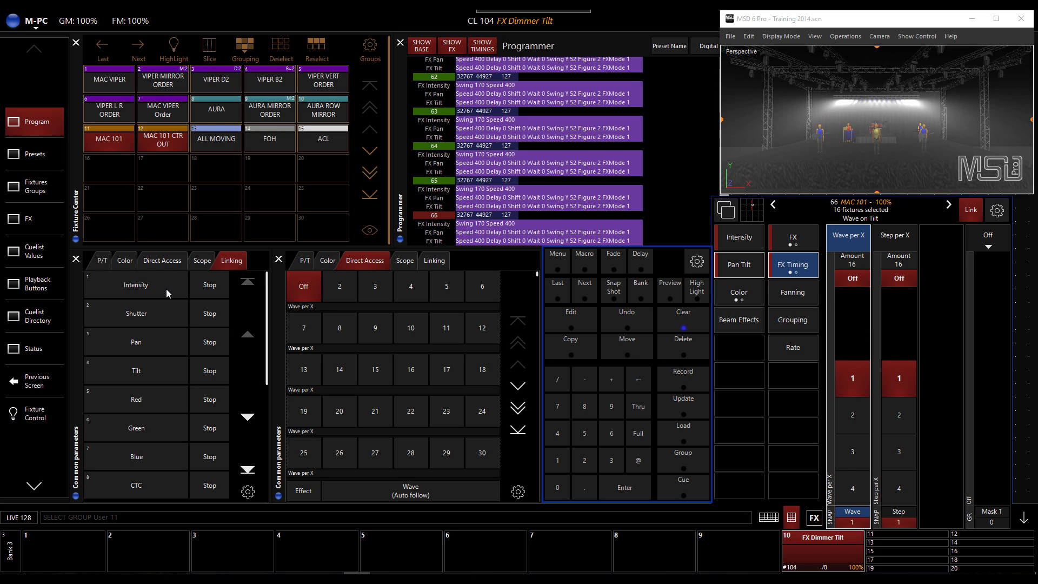
click(136, 370)
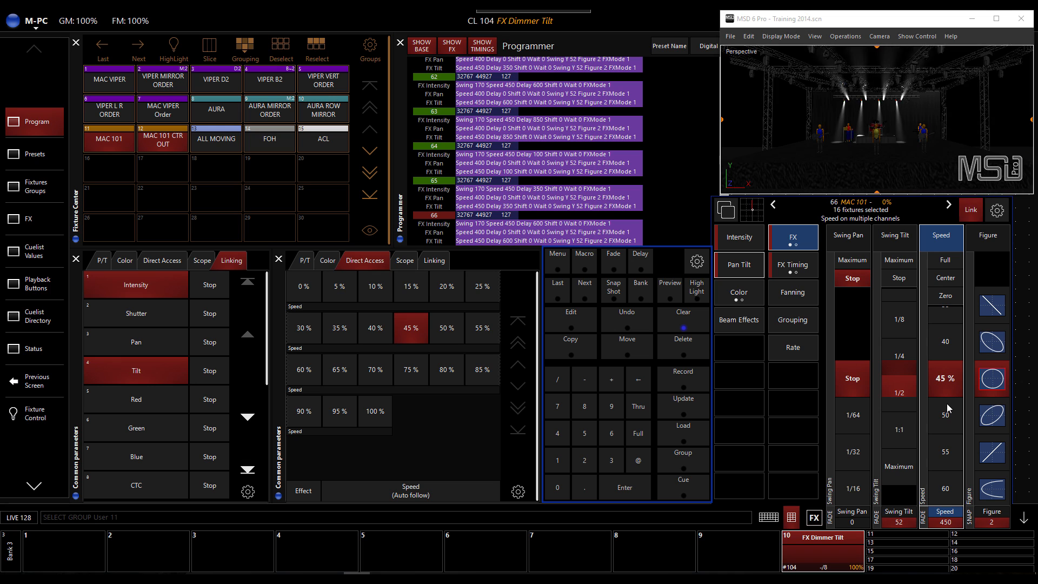
click(894, 237)
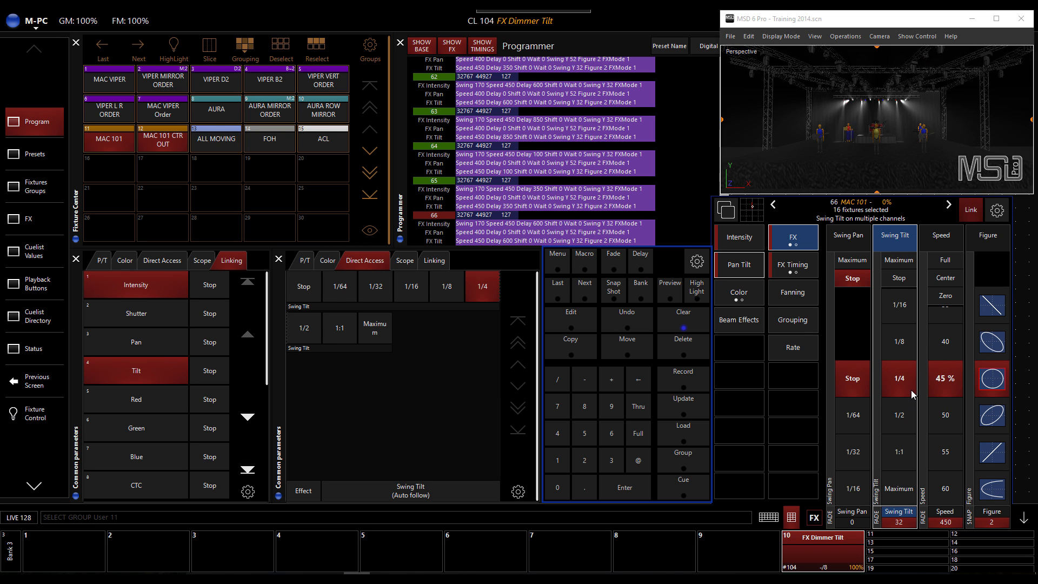
mouse_move(958, 378)
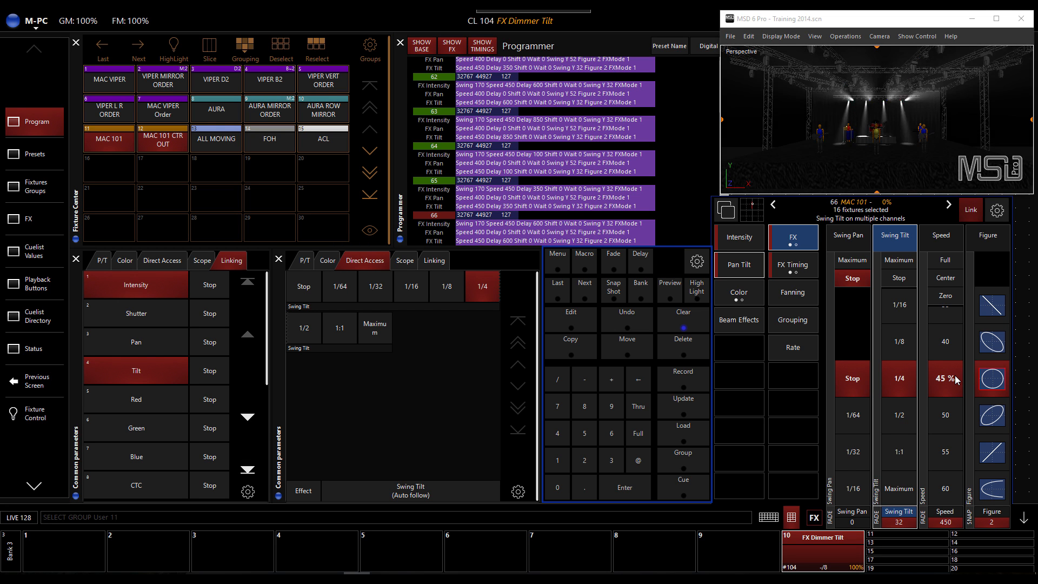
click(942, 236)
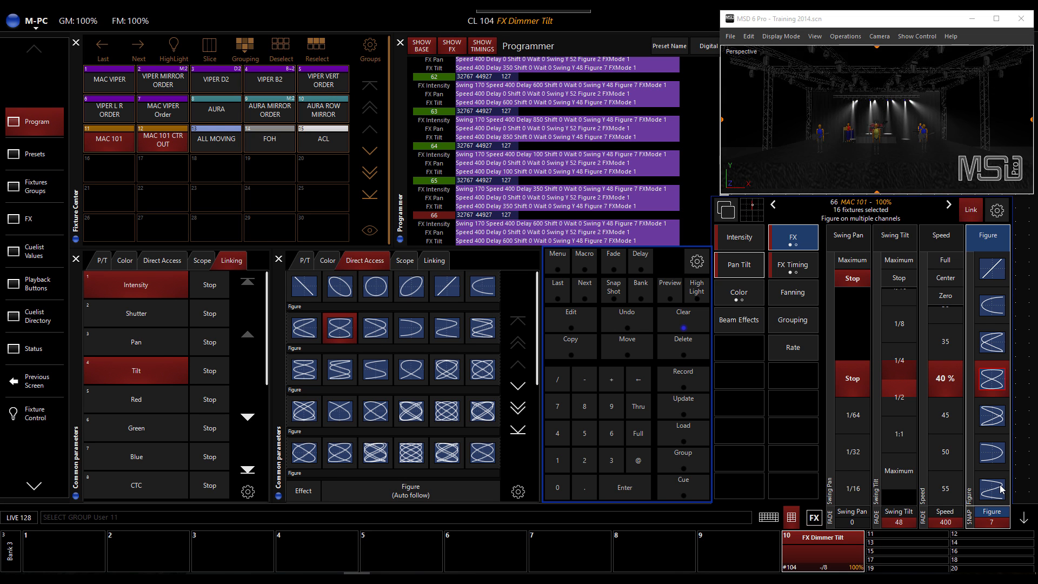
- Try line and other figures at 50% speed, then return to circle at 40%
click(448, 328)
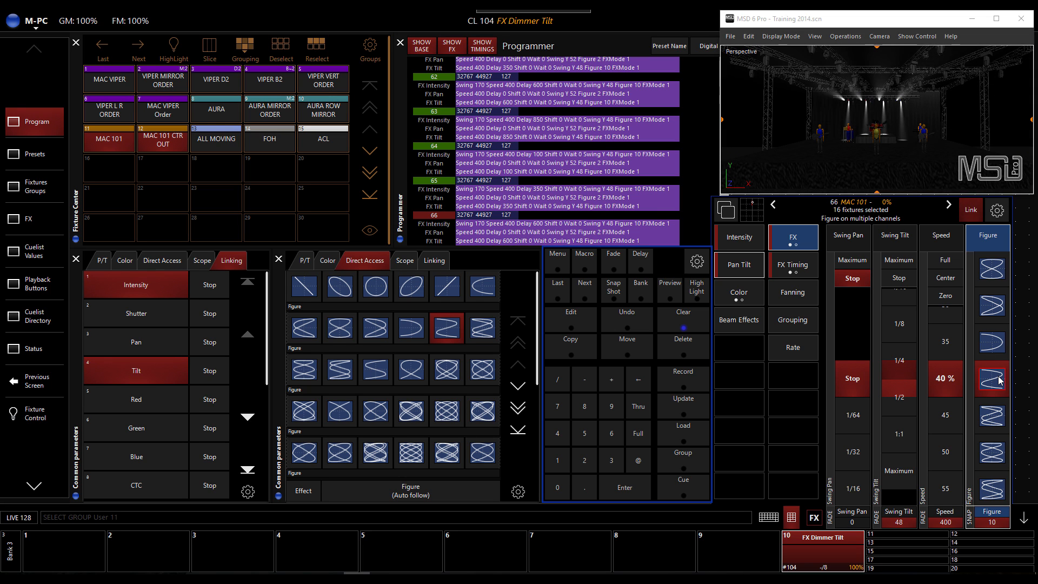
click(941, 237)
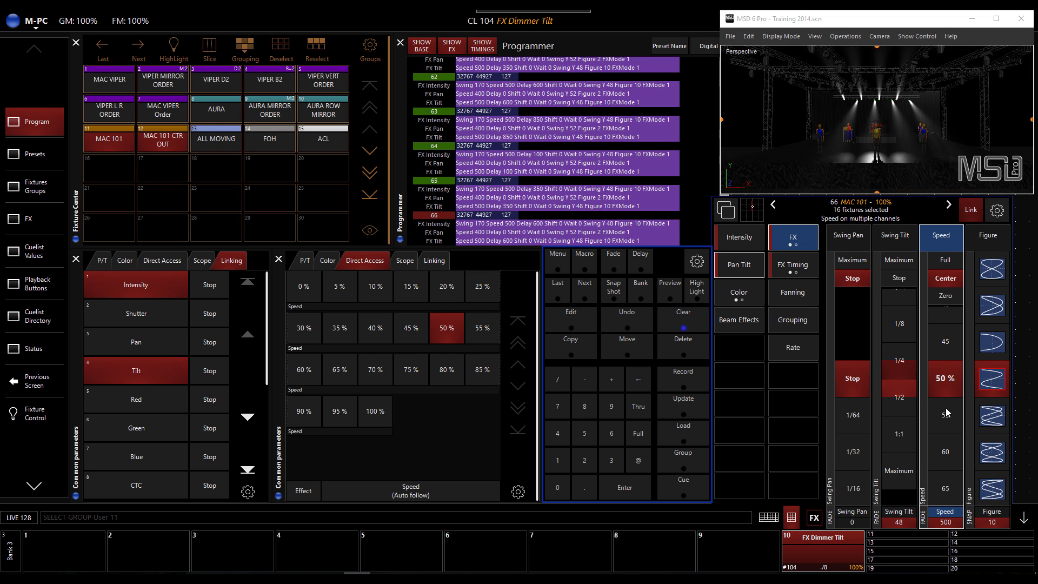
click(989, 236)
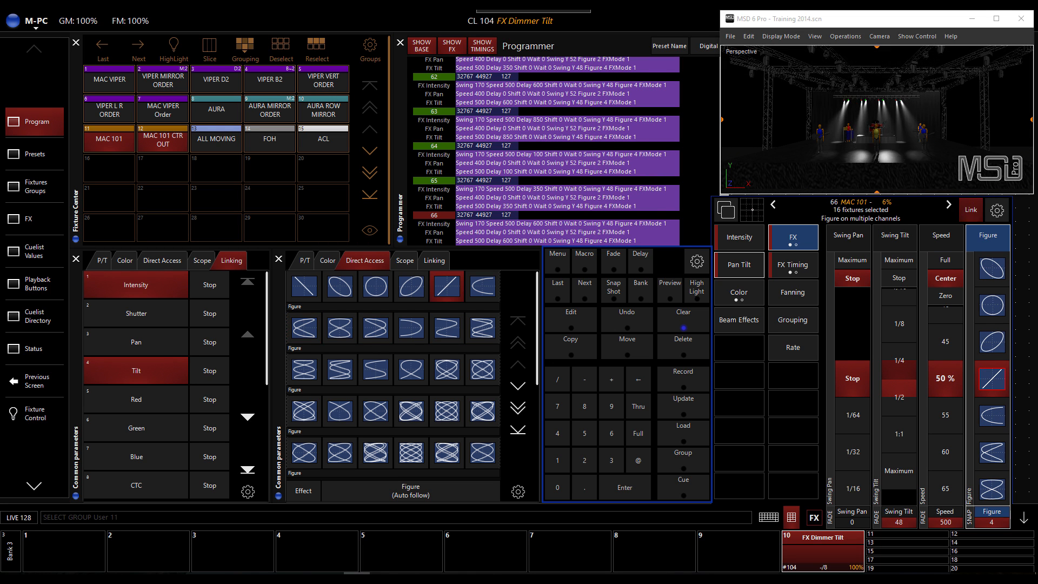
click(940, 237)
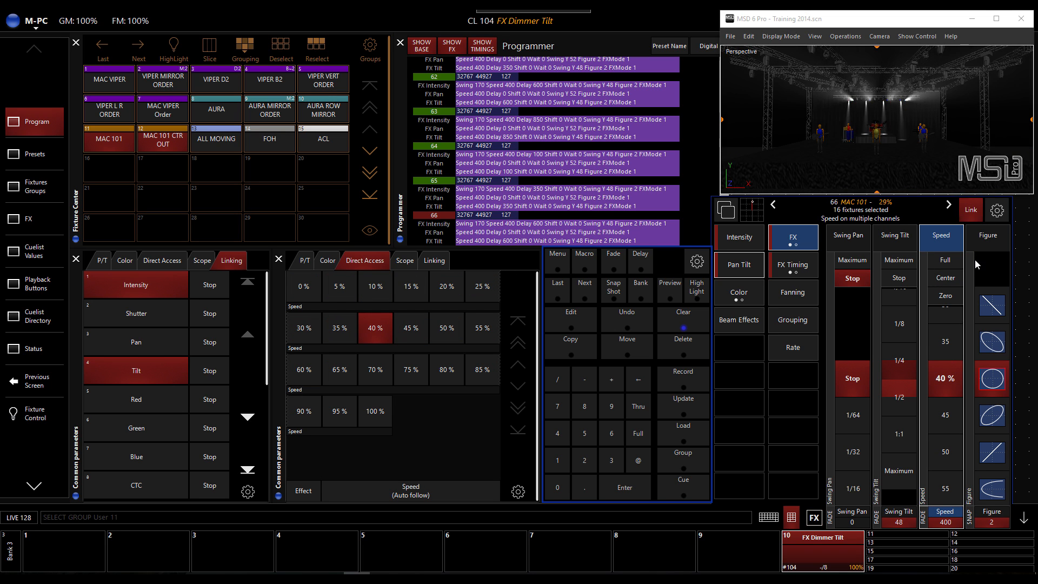
- Set the FX Timing grouping mask to Fan <> Block of X
click(793, 265)
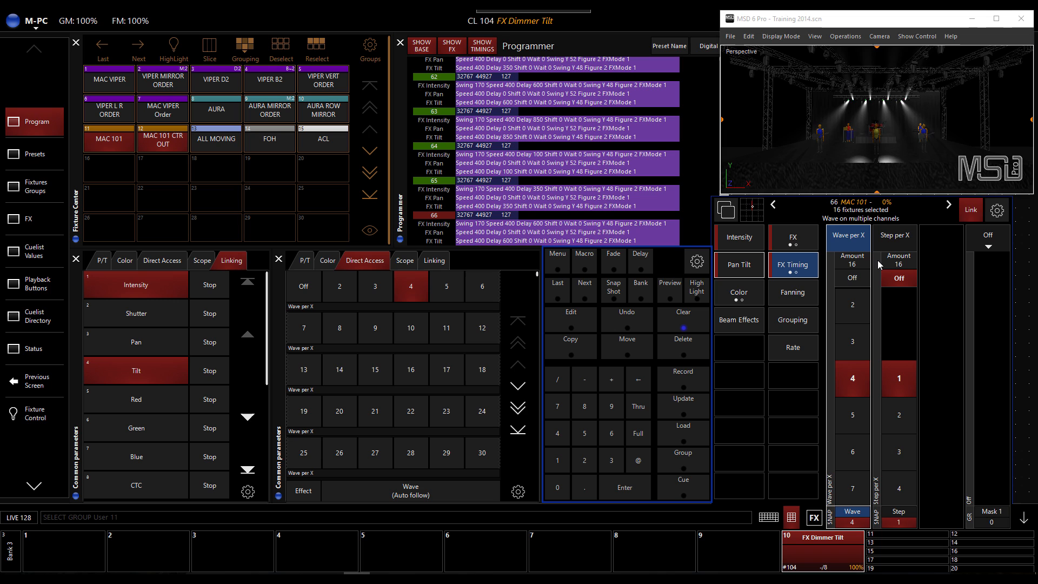
click(988, 240)
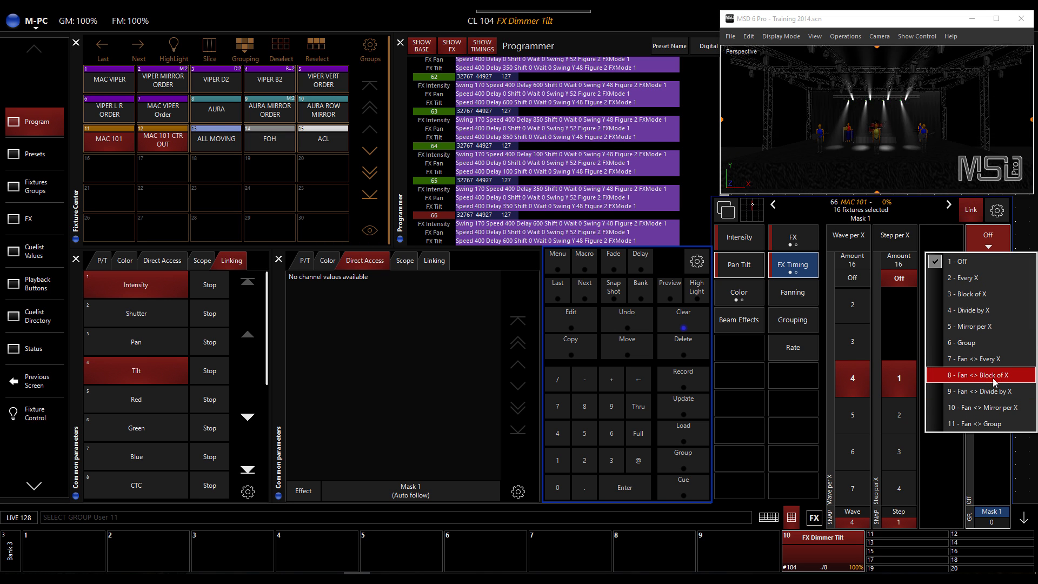
click(981, 375)
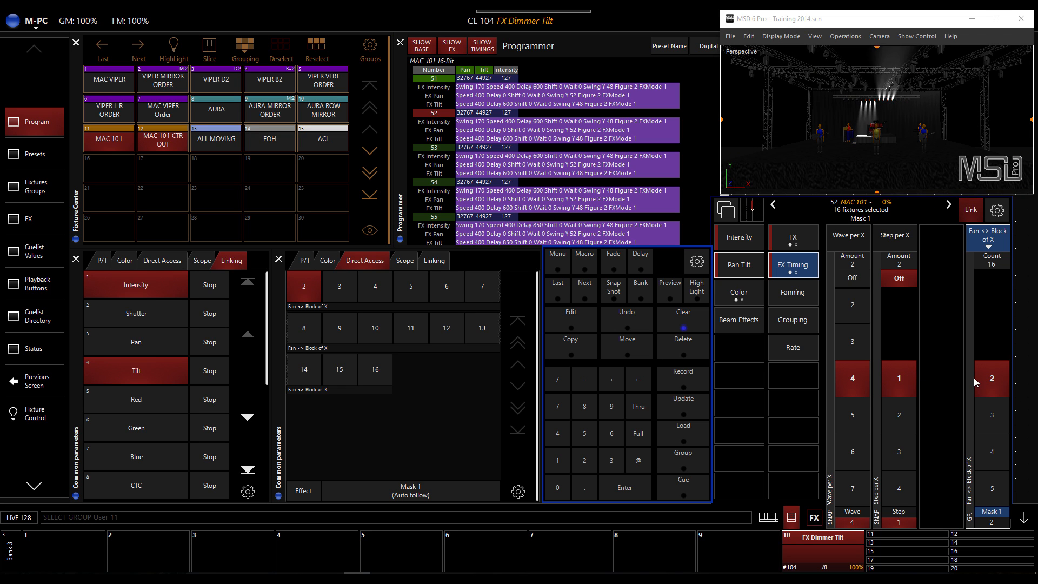
- Raise the Wave per X value to 8
click(853, 235)
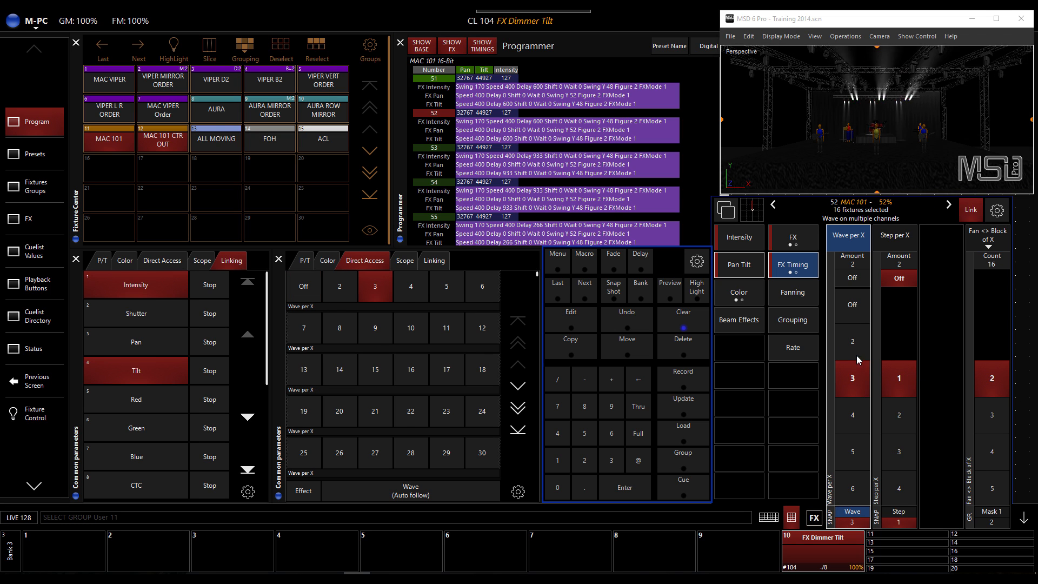
click(339, 328)
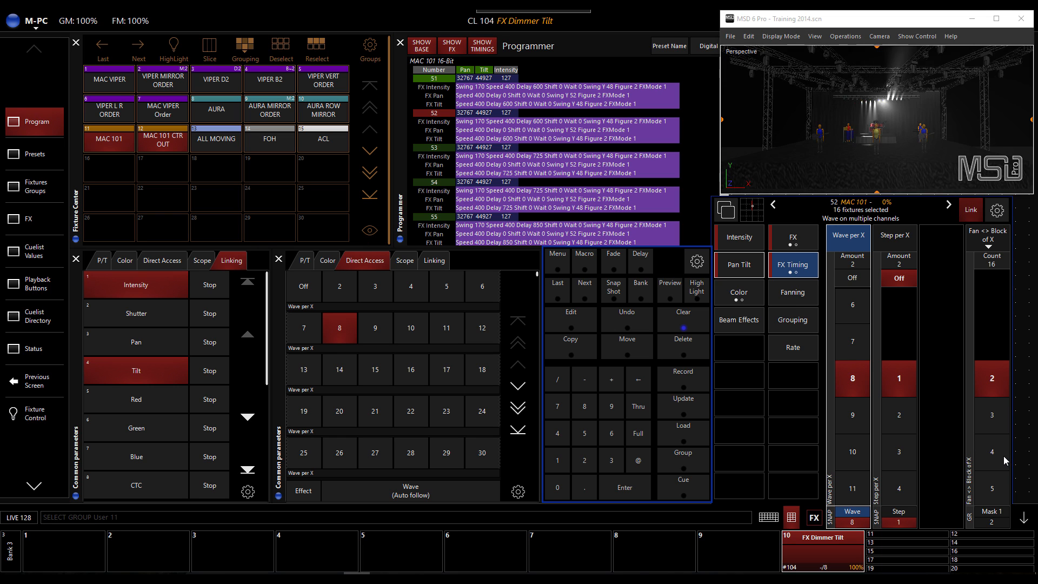
click(986, 239)
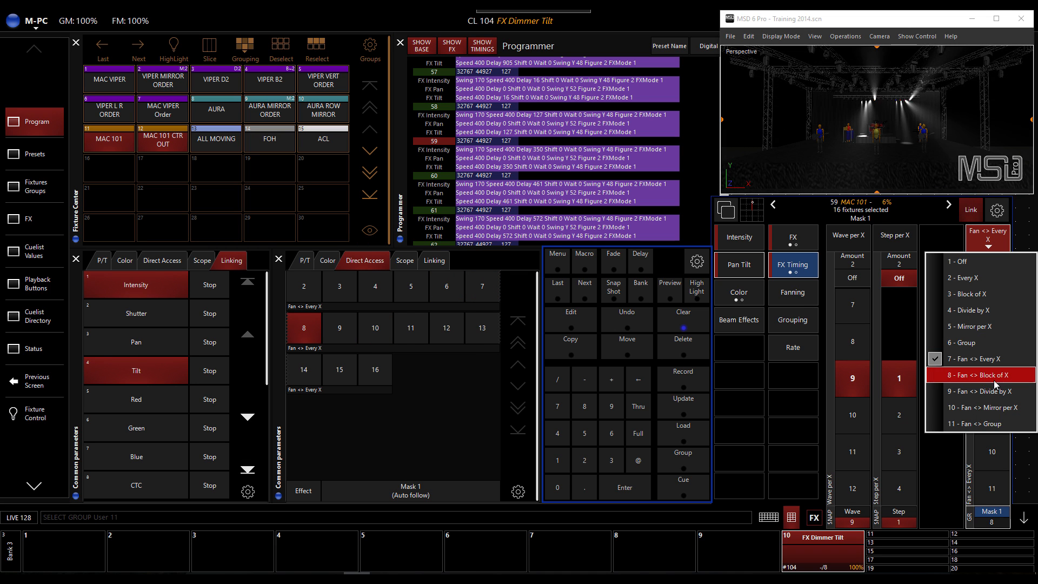
mouse_move(991, 407)
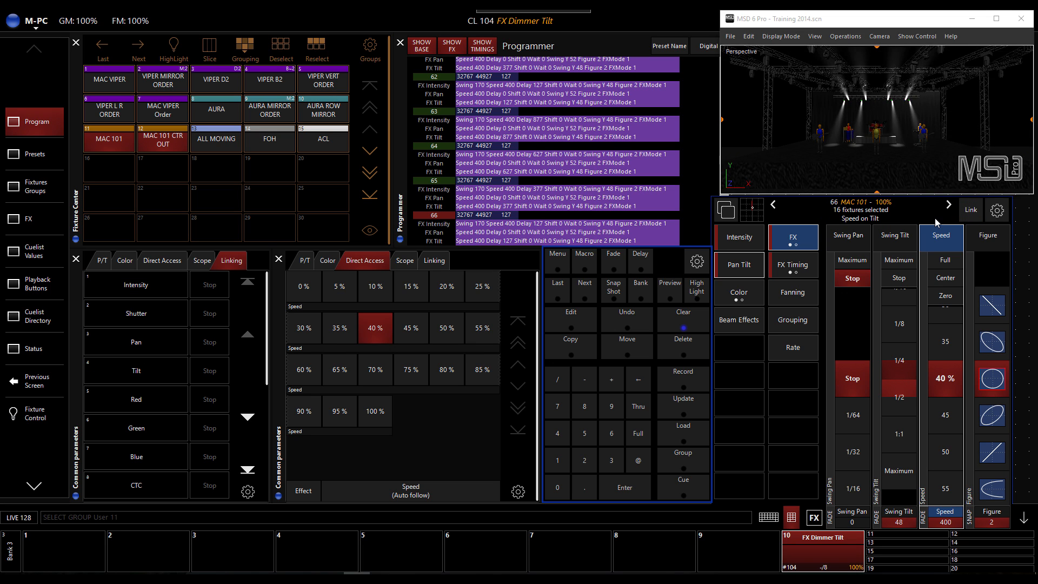
- Review the Intensity and Pan Tilt pages, then step Wave per X to 4
click(739, 237)
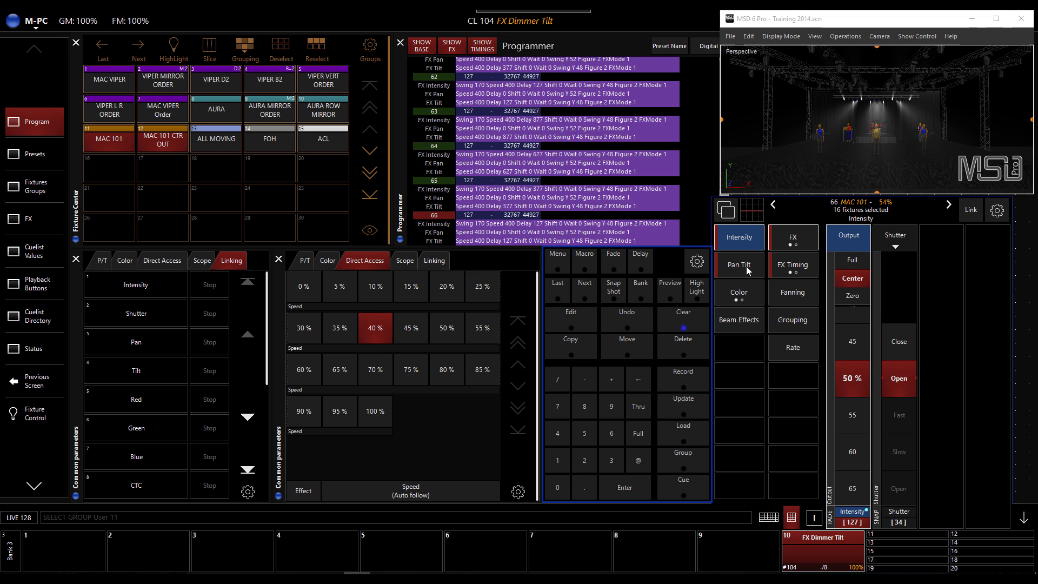
click(738, 265)
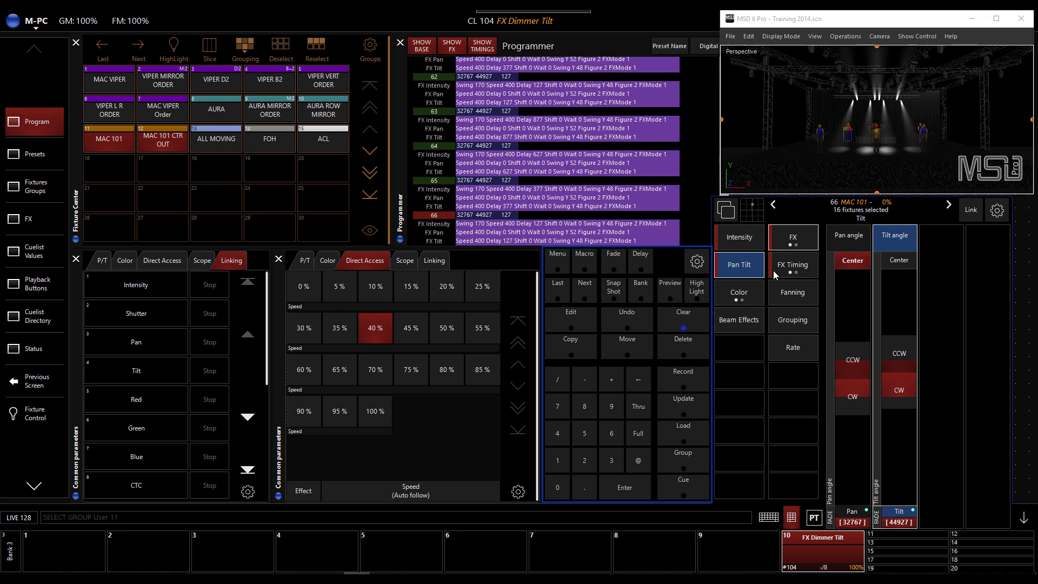
click(971, 209)
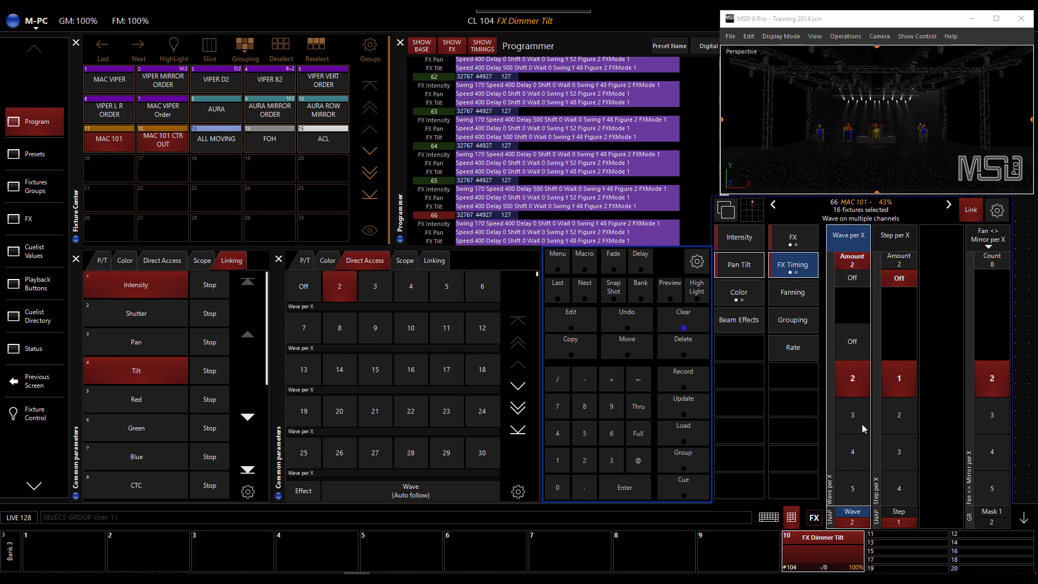
click(375, 286)
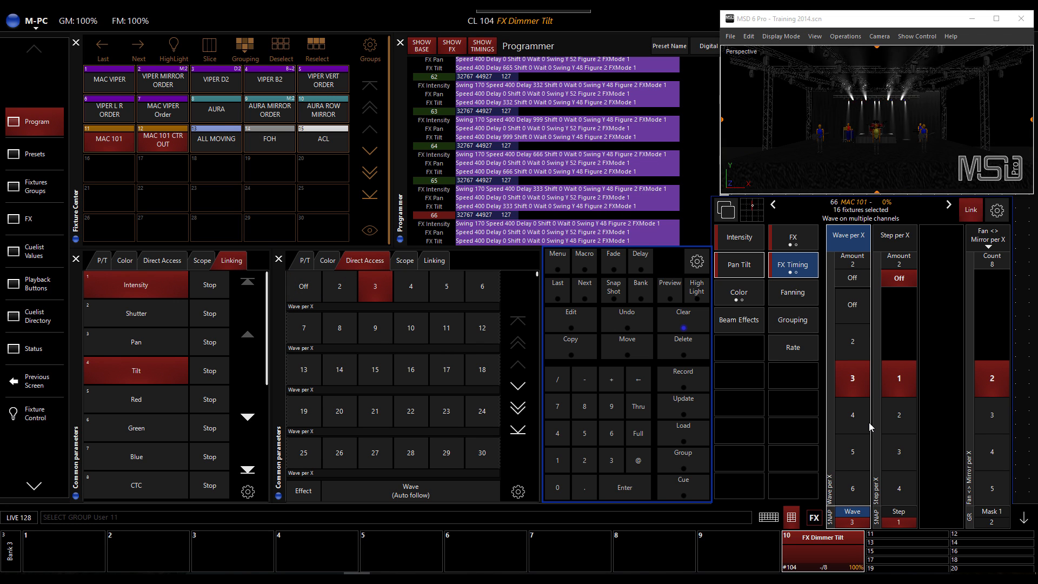
click(410, 286)
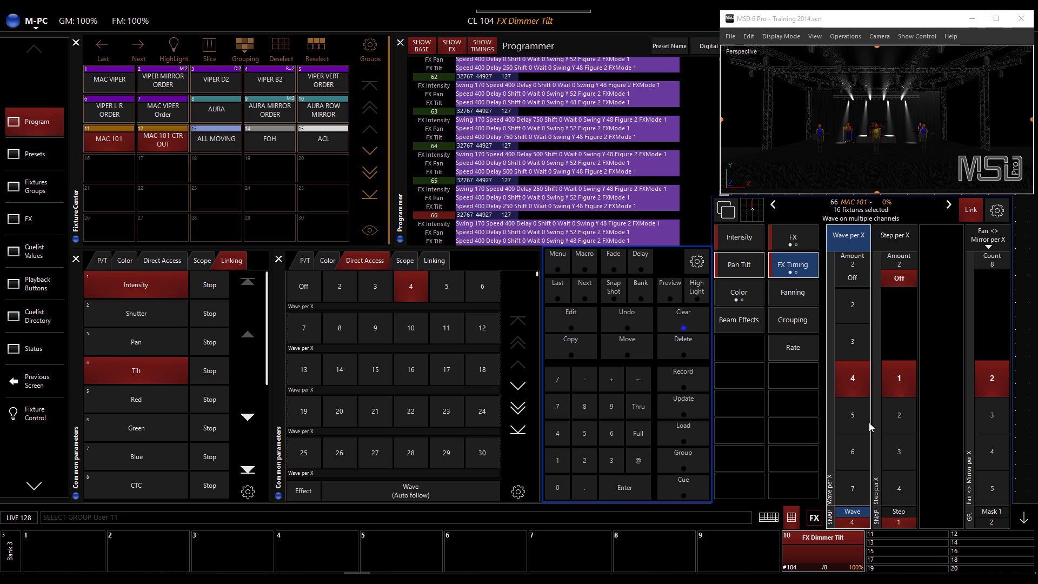